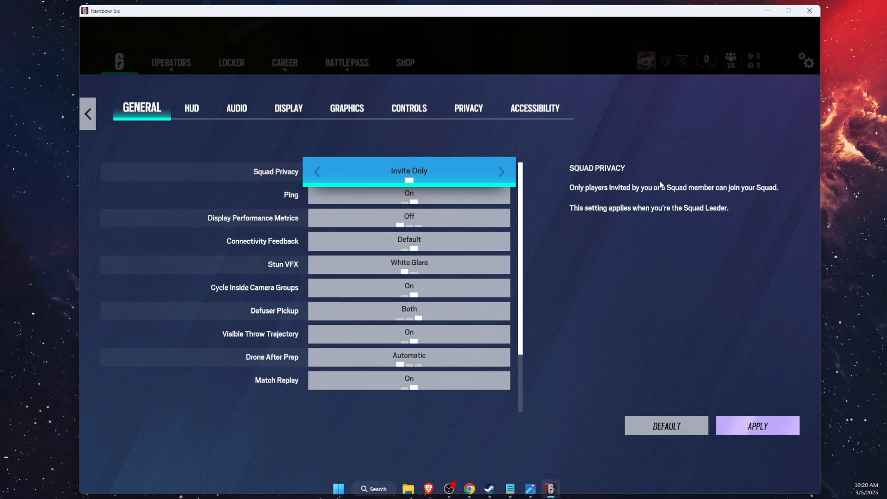
Open the Audio settings and drag Master Volume from 0 up to 100.
{"action": "left_click", "coordinate": [236, 108]}
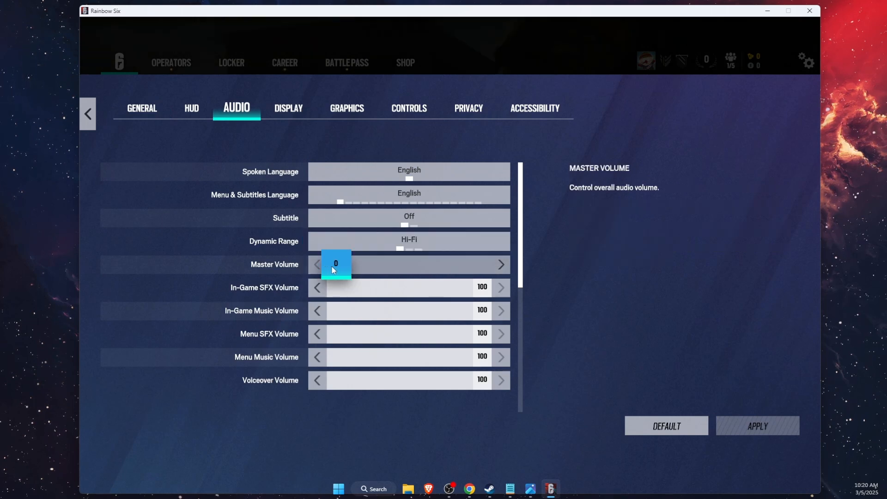
{"action": "left_click_drag", "start_coordinate": [336, 264], "coordinate": [482, 263]}
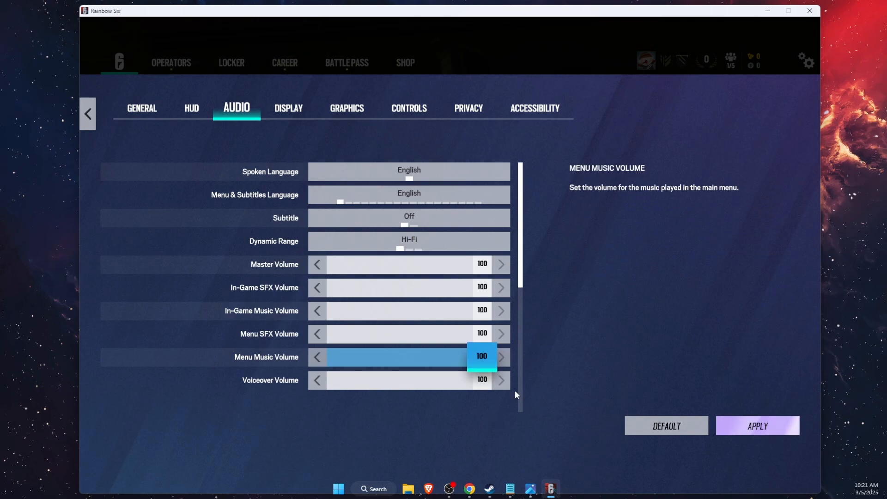
Scroll down to the voice chat options and switch Input Mode to Push to Talk.
{"action": "scroll", "scroll_direction": "down", "scroll_amount": 3}
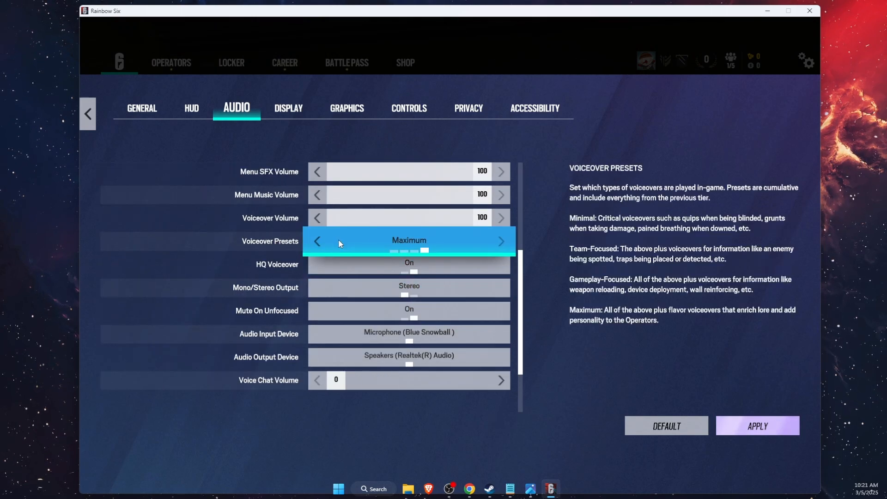
{"action": "scroll", "scroll_direction": "down", "scroll_amount": 3}
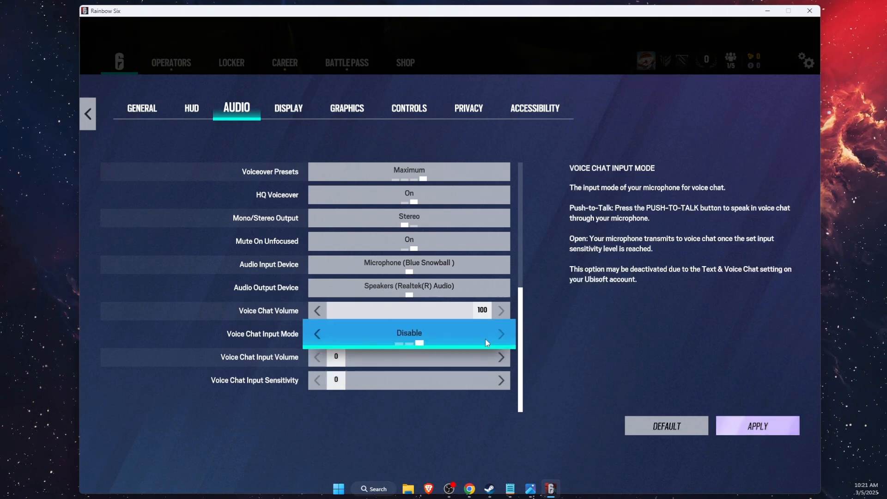
{"action": "left_click", "coordinate": [316, 333]}
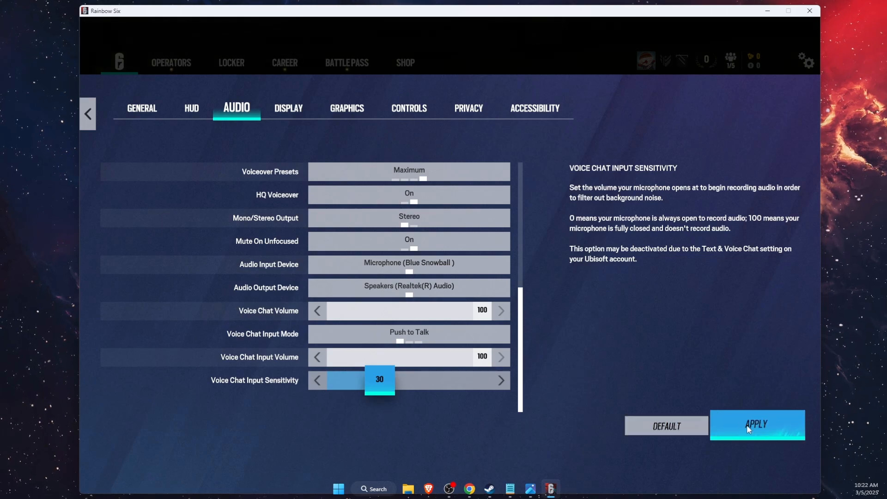
{"action": "mouse_move", "coordinate": [663, 361]}
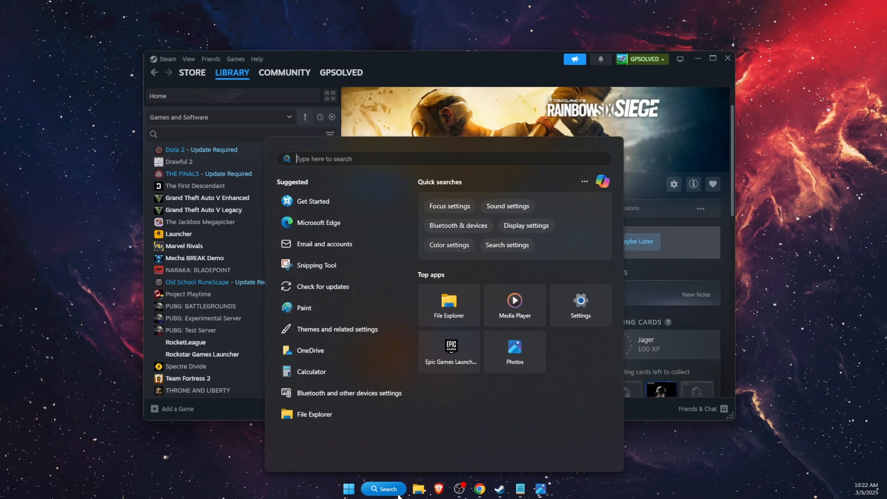
Find the Volume mixer by searching 'vol' and set Steam's output to Speakers (Realtek(R) Audio).
{"action": "type", "text": "vol"}
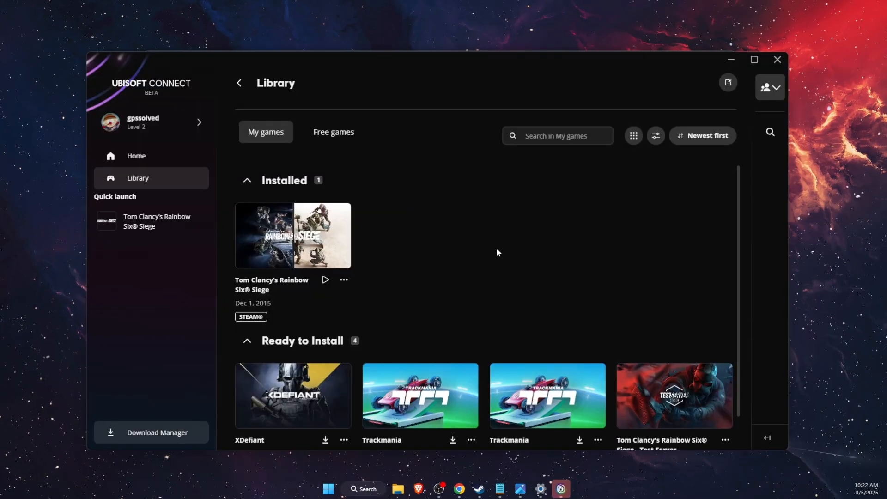
{"action": "mouse_move", "coordinate": [579, 496]}
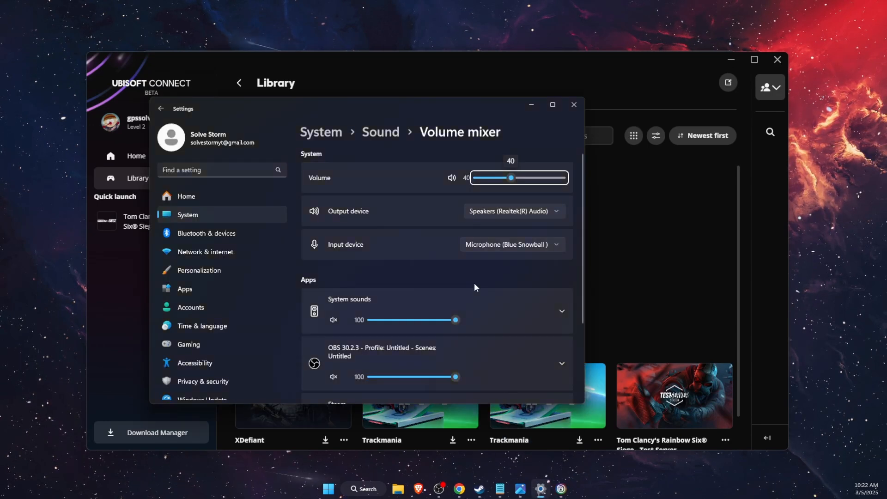
{"action": "scroll", "scroll_direction": "down", "scroll_amount": 3}
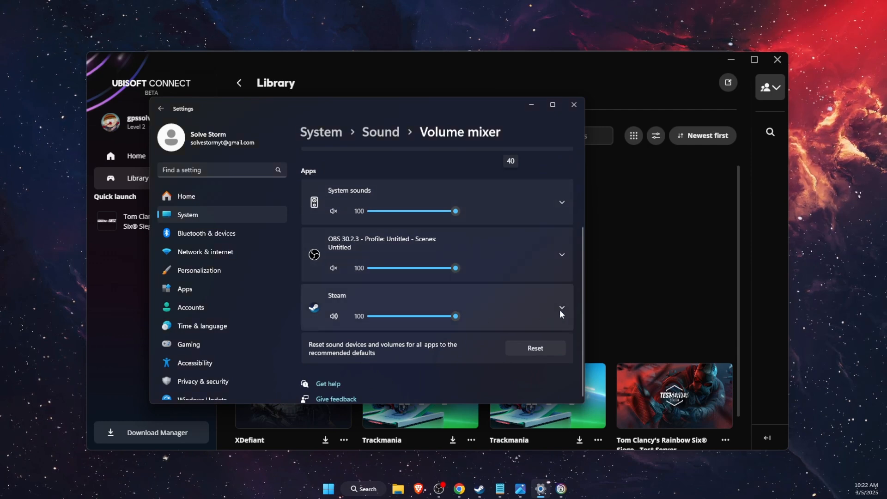
{"action": "left_click", "coordinate": [561, 307]}
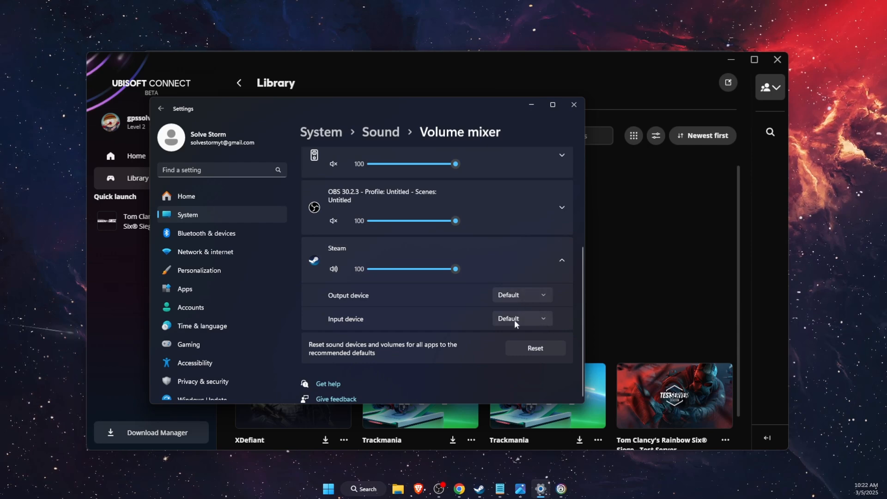
{"action": "mouse_move", "coordinate": [491, 323]}
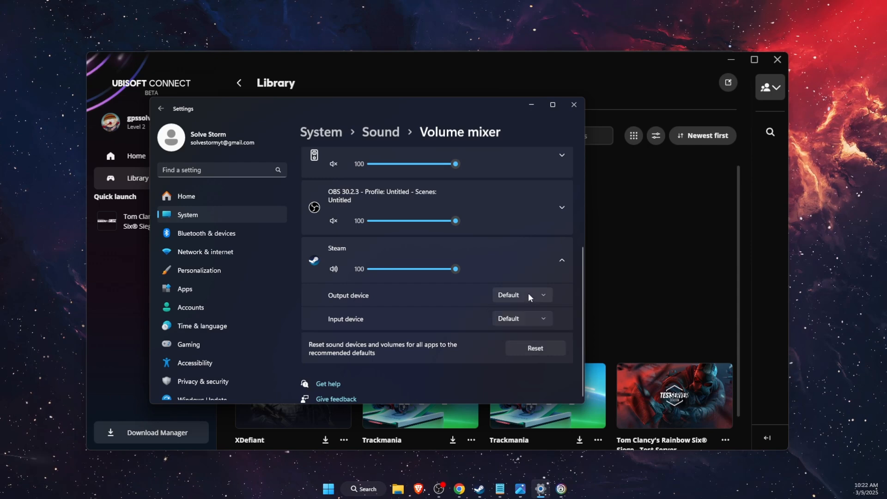
{"action": "left_click", "coordinate": [521, 295]}
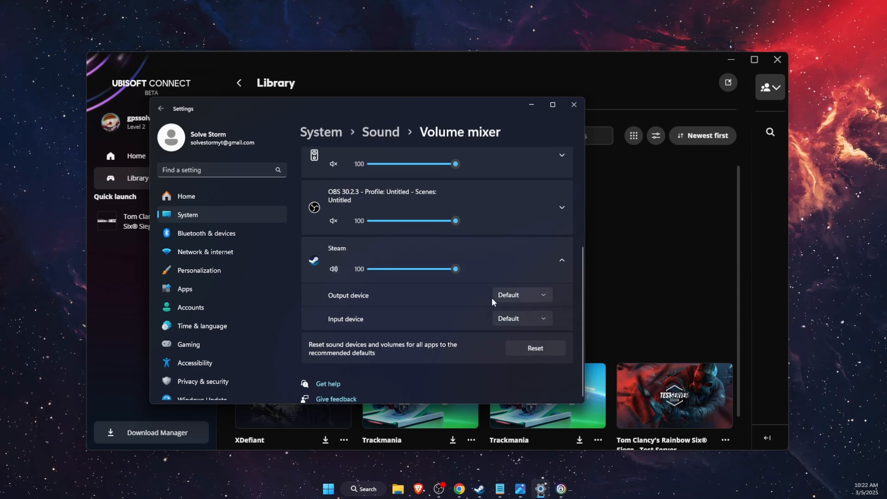
{"action": "left_click", "coordinate": [519, 295]}
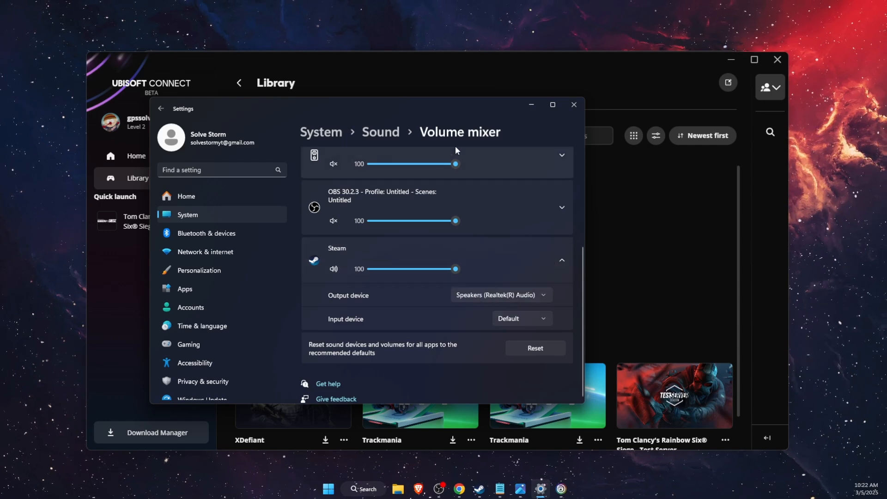
Open the classic Sound panel via More sound settings and view the Recording devices list.
{"action": "left_click", "coordinate": [380, 131]}
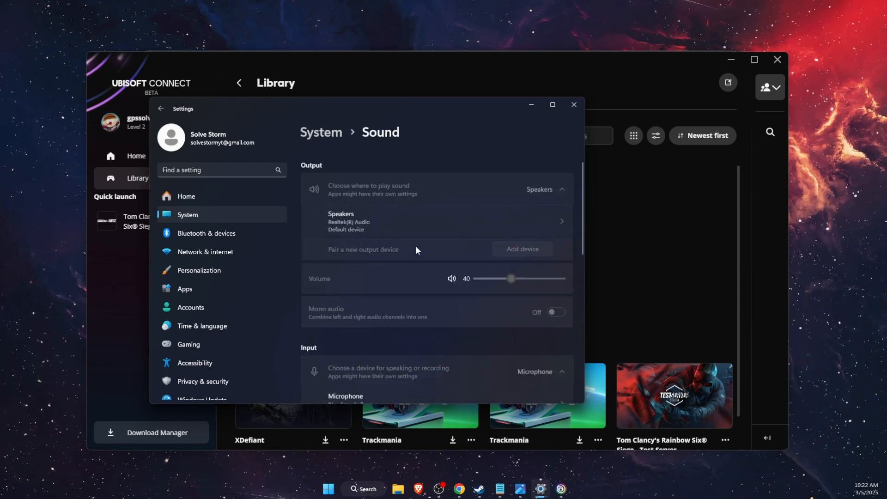
{"action": "scroll", "scroll_direction": "down", "scroll_amount": 3}
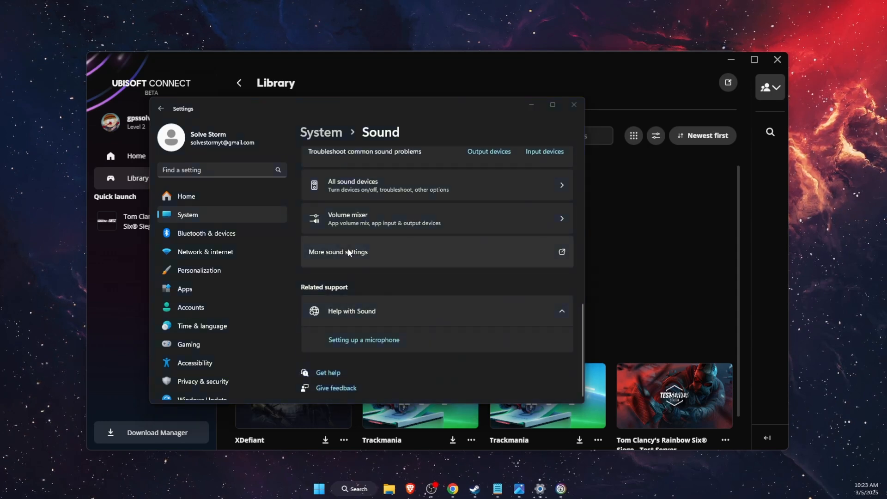
{"action": "left_click", "coordinate": [338, 252]}
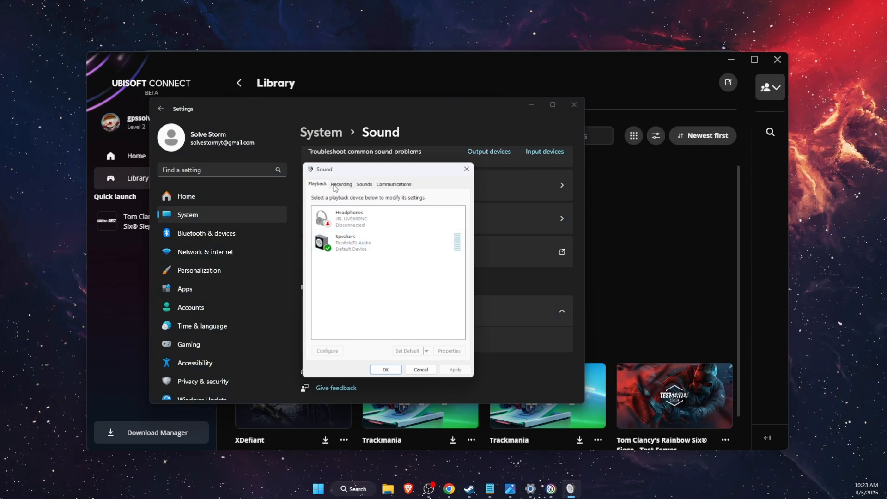
{"action": "left_click", "coordinate": [341, 183]}
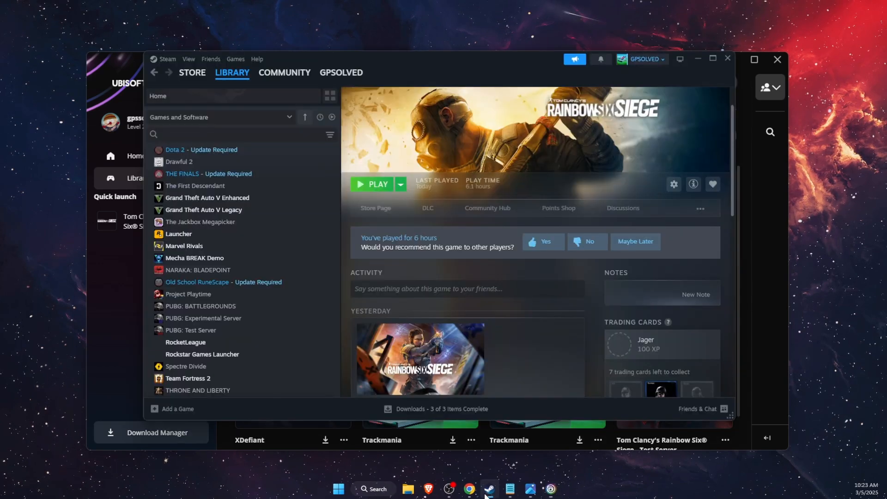
{"action": "mouse_move", "coordinate": [227, 298]}
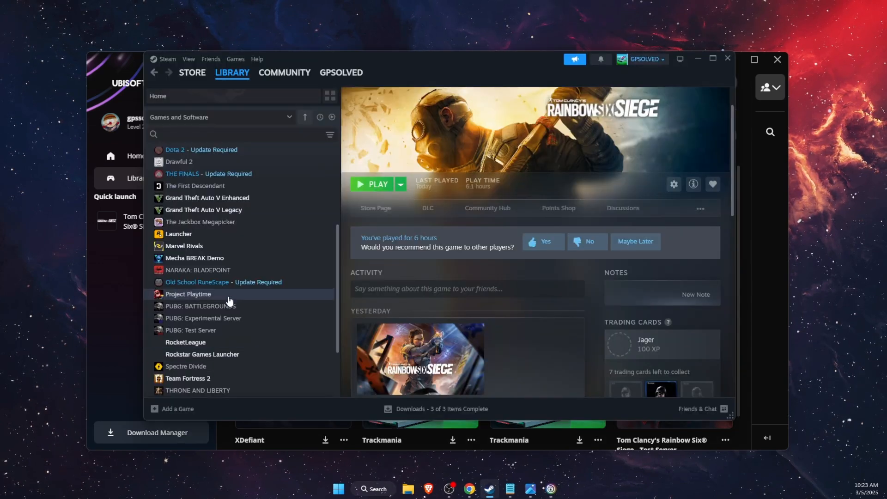
Open Rainbow Six Siege's Properties and run Verify integrity of game files.
{"action": "right_click", "coordinate": [210, 330]}
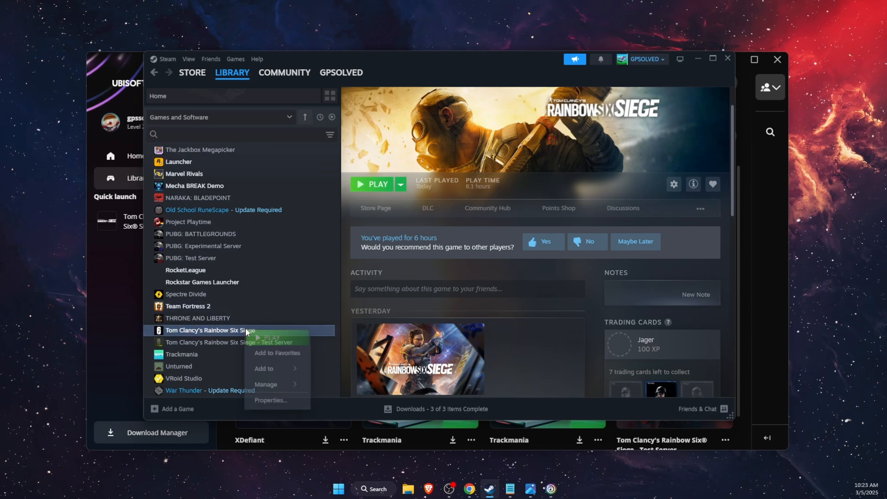
{"action": "left_click", "coordinate": [288, 396]}
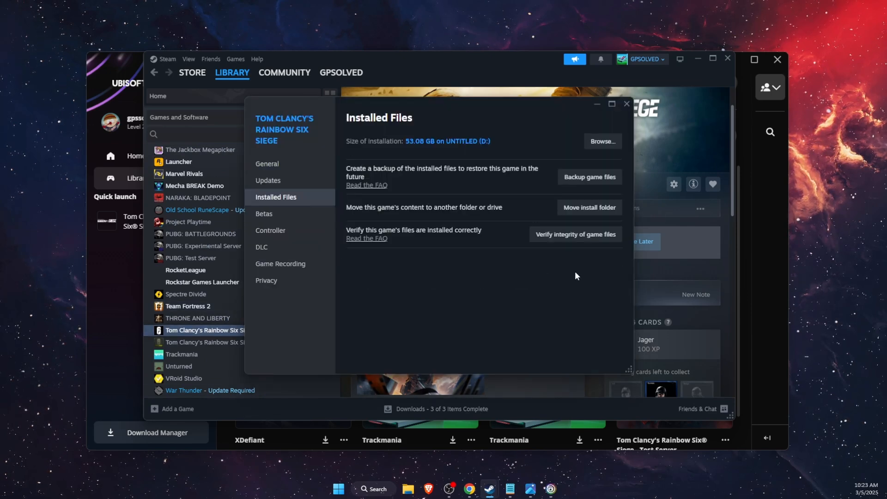
{"action": "mouse_move", "coordinate": [574, 237]}
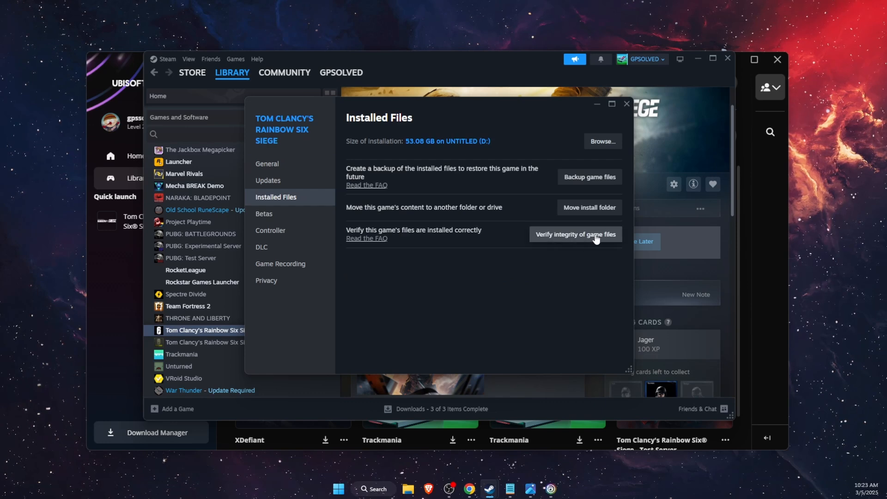
{"action": "left_click", "coordinate": [373, 488]}
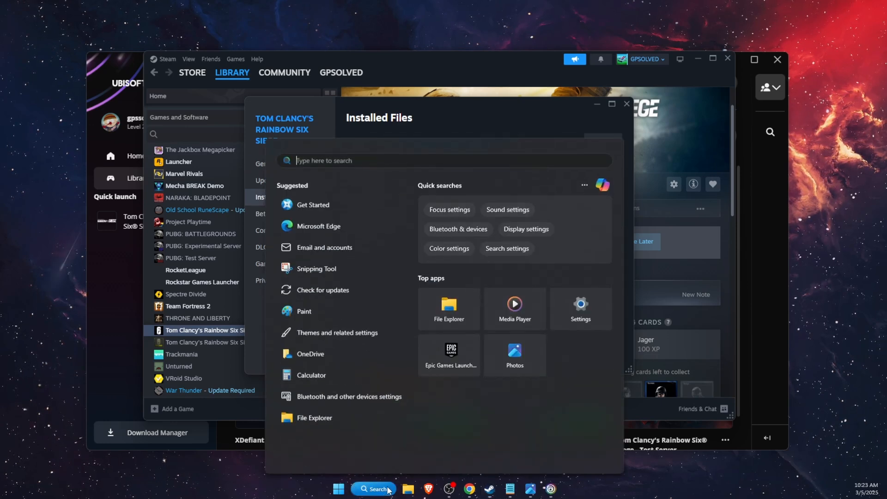
Open Device Manager and update the driver for Speakers (Realtek(R) Audio).
{"action": "type", "text": "device Manager"}
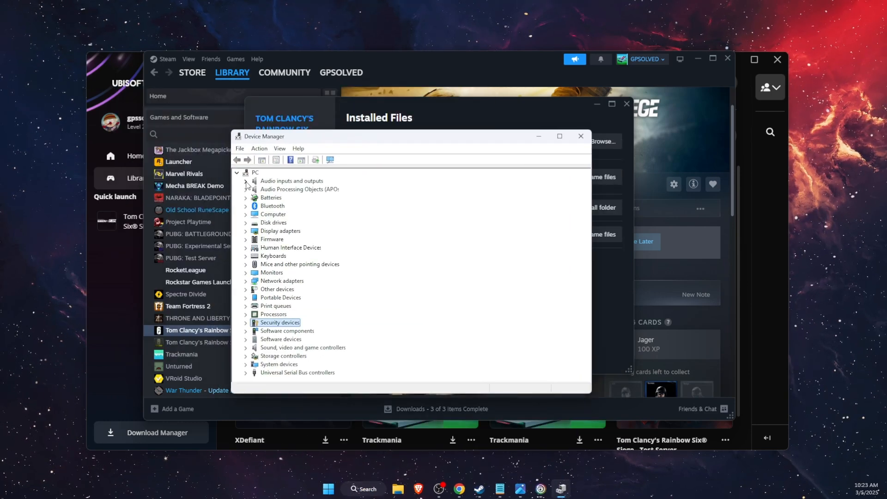
{"action": "left_click", "coordinate": [245, 181]}
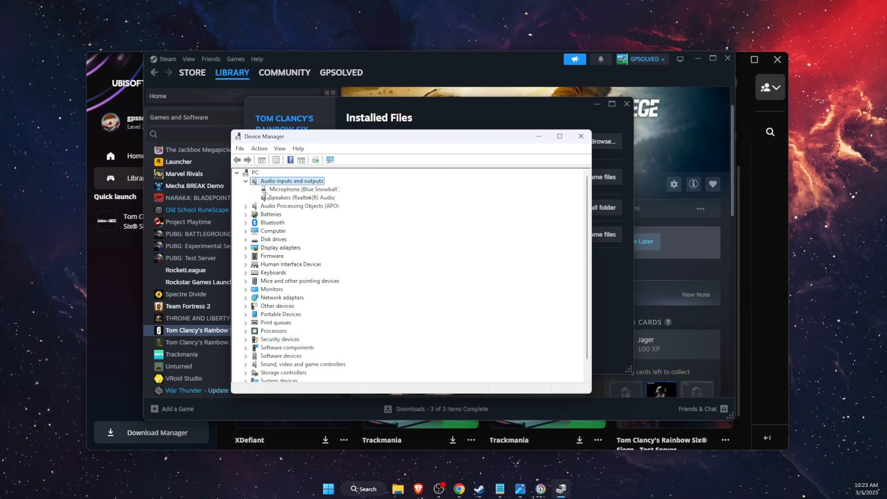
{"action": "left_click", "coordinate": [300, 197]}
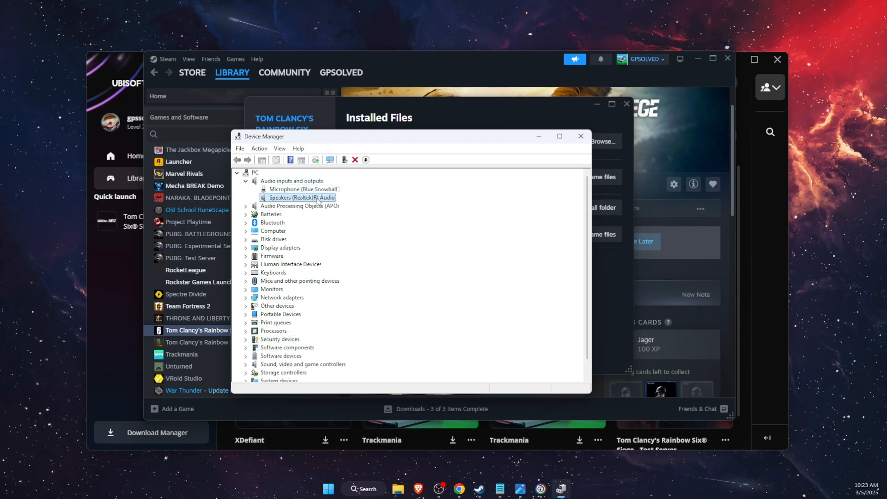
{"action": "left_click", "coordinate": [365, 159]}
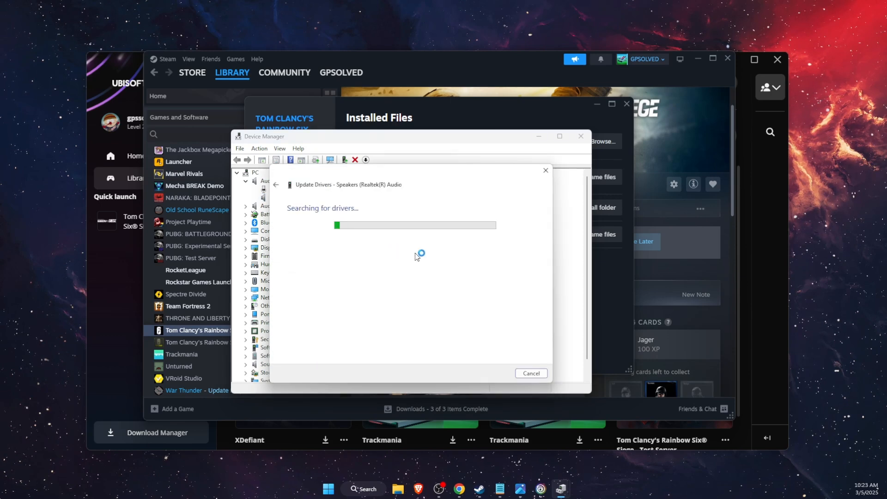